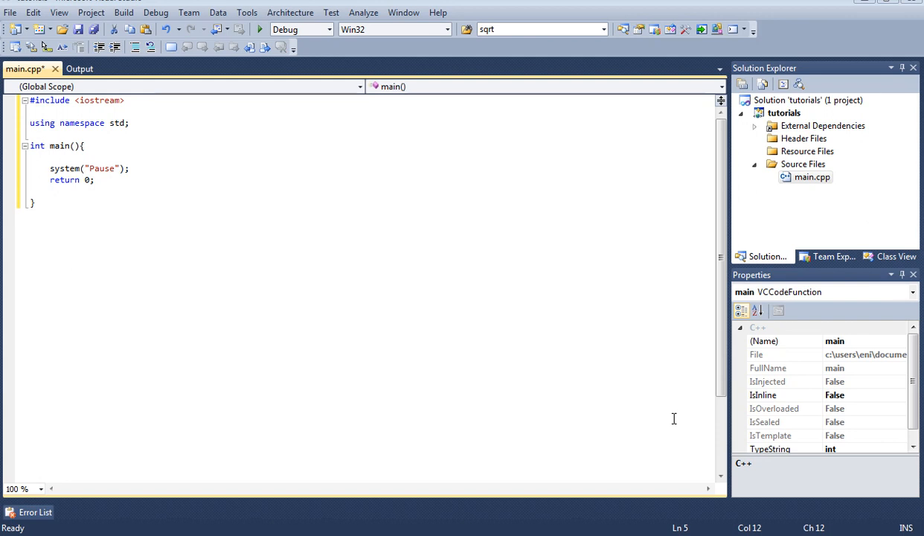
pyautogui.moveTo(539, 425)
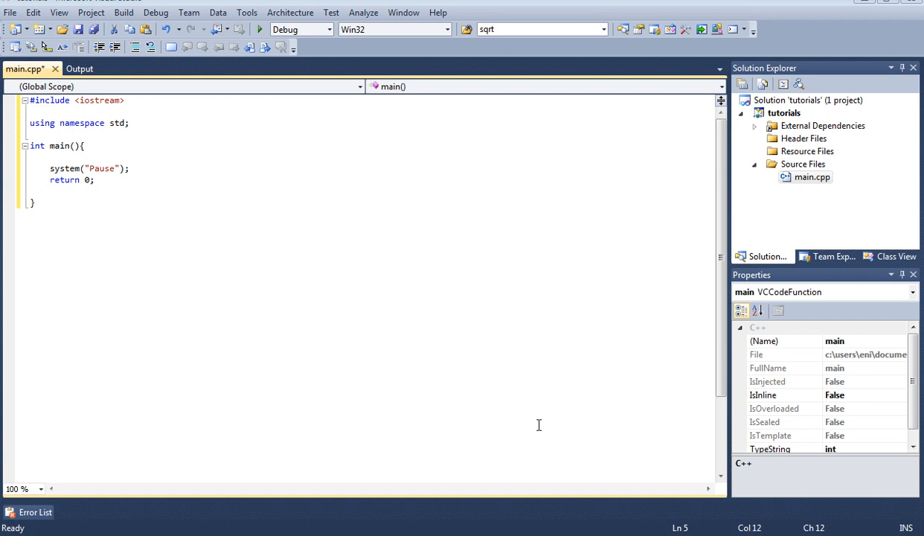
pyautogui.moveTo(832, 188)
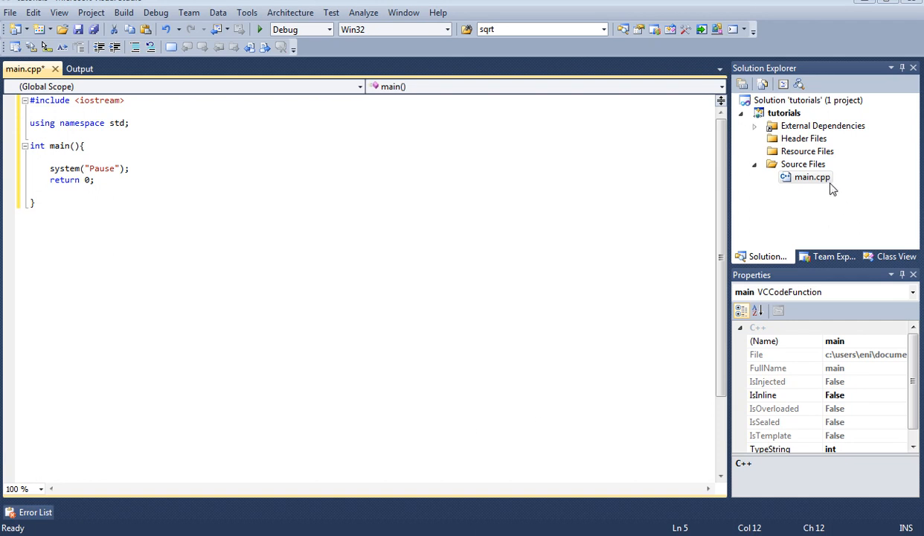
pyautogui.moveTo(806, 191)
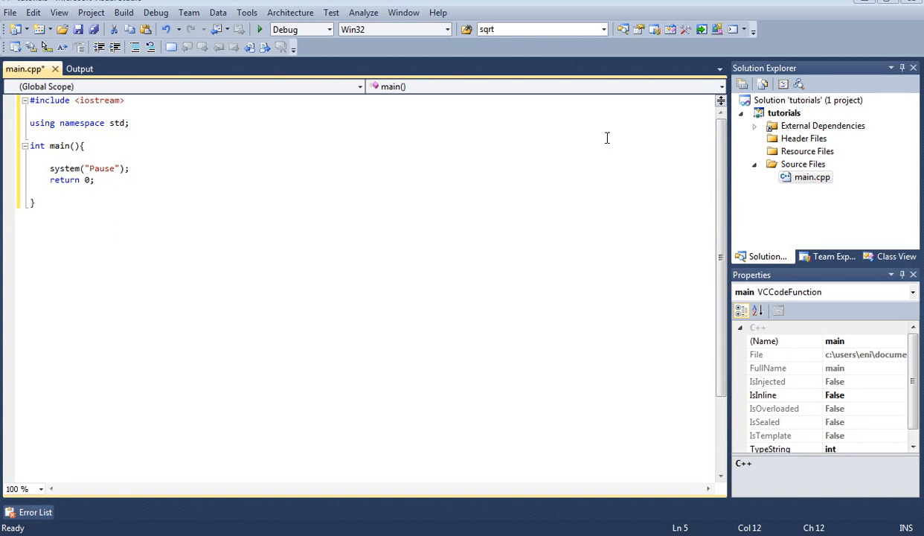
pyautogui.moveTo(102, 102)
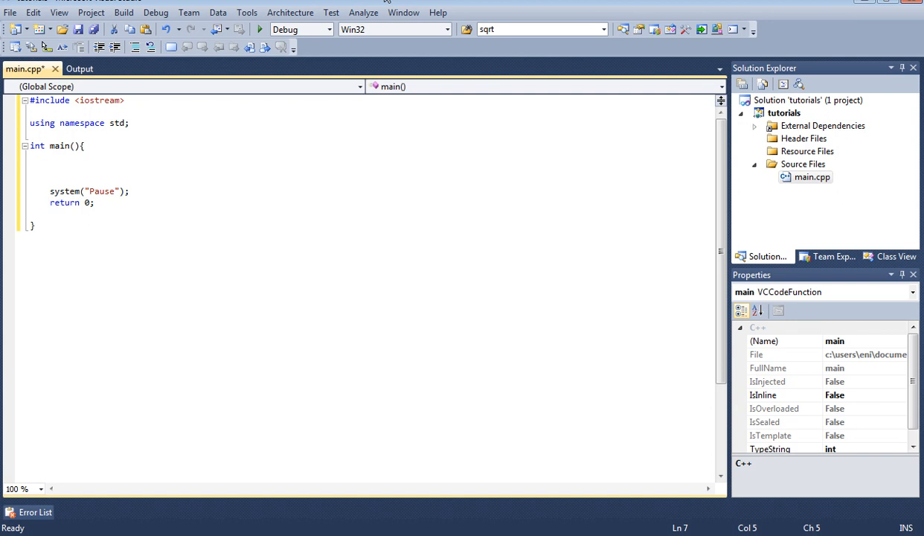
# - Declare const int row = 3 and const int column = 3 at the top of main
pyautogui.write('const')
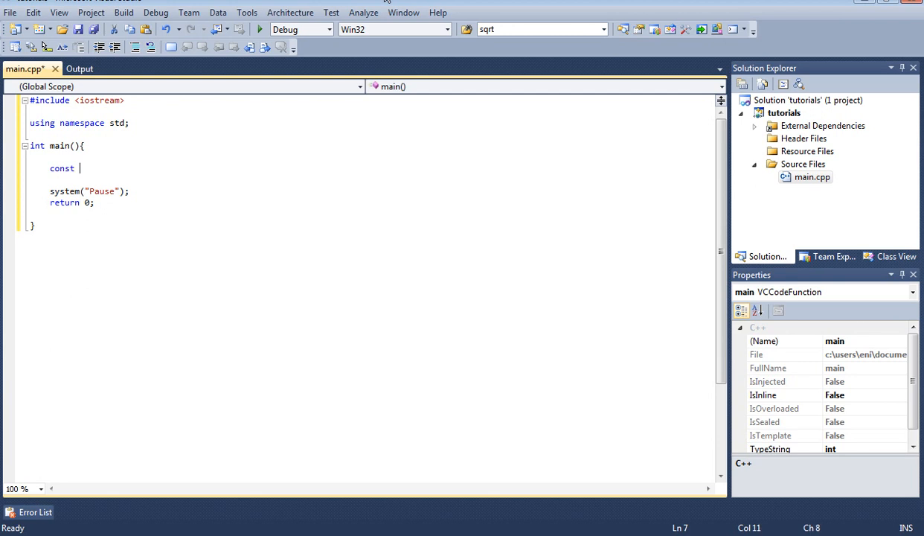
pyautogui.write('int row')
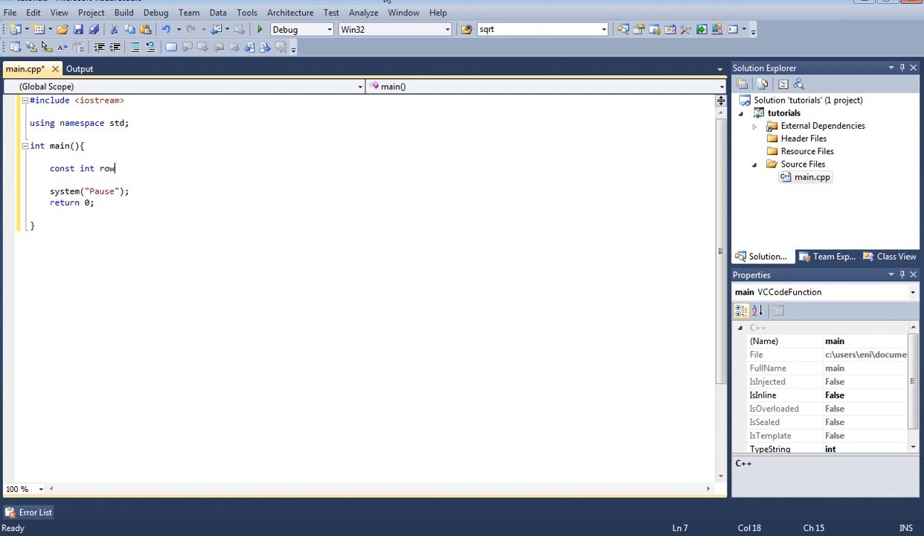
pyautogui.write('= 3')
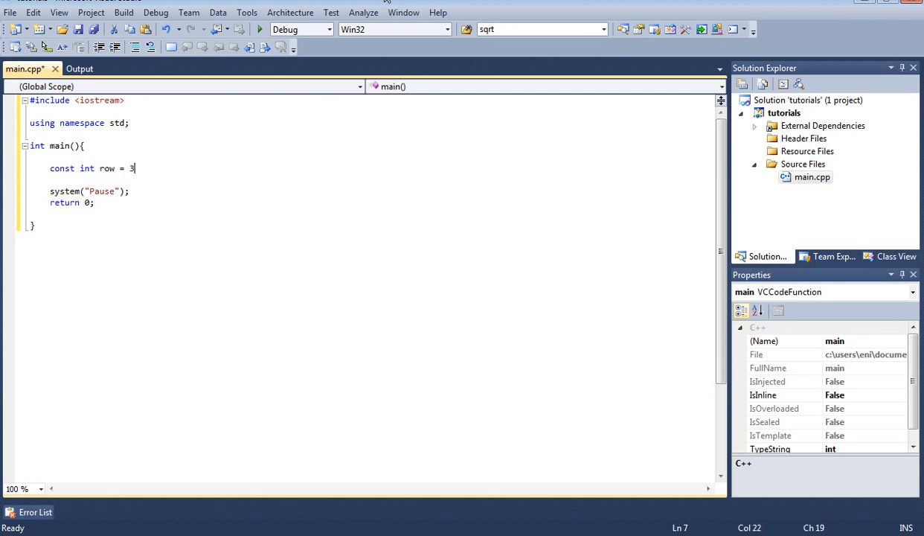
pyautogui.write('const int colu')
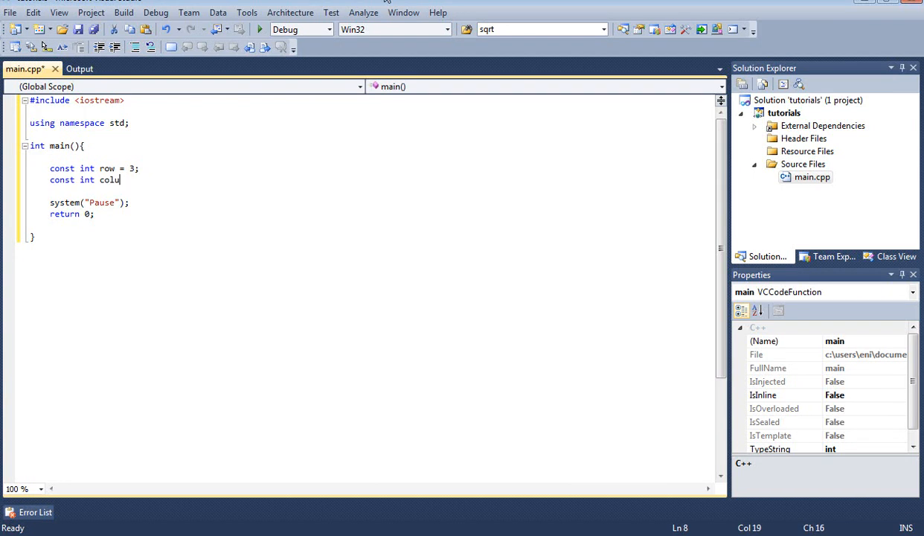
pyautogui.write('mn =')
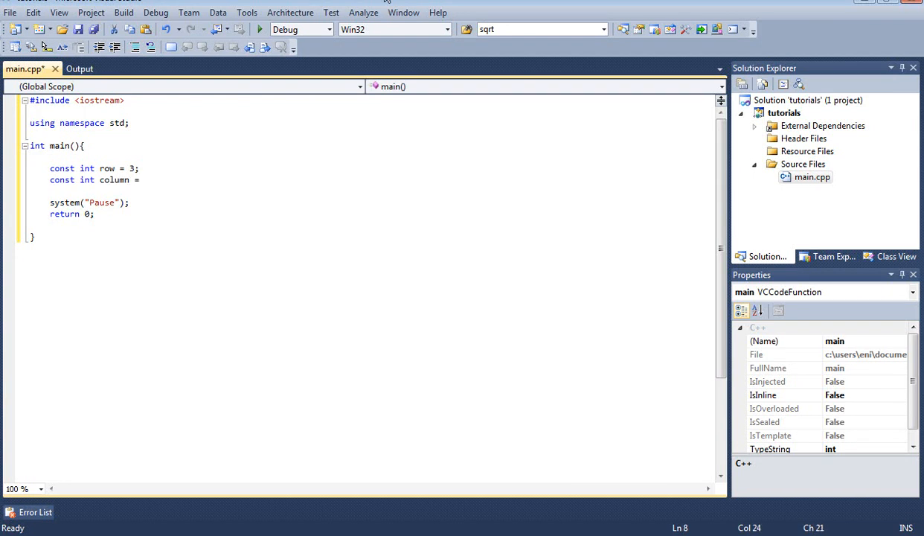
pyautogui.write('3;')
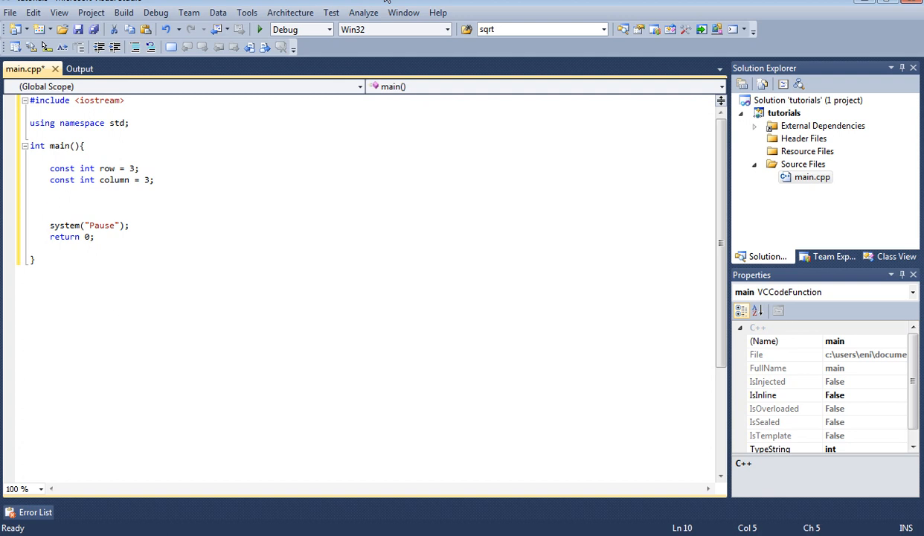
# - Type the declaration int myArray[row][column]; below the constants
pyautogui.write('int')
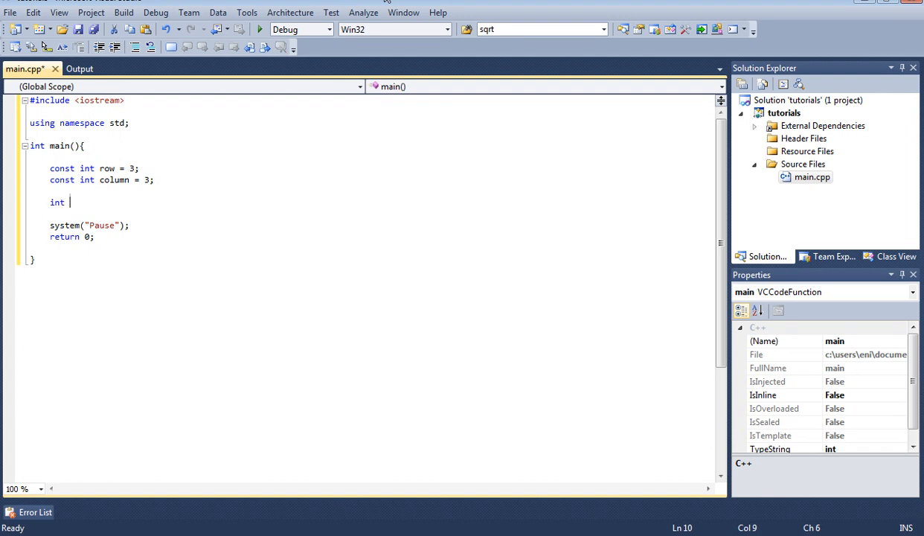
pyautogui.write('my')
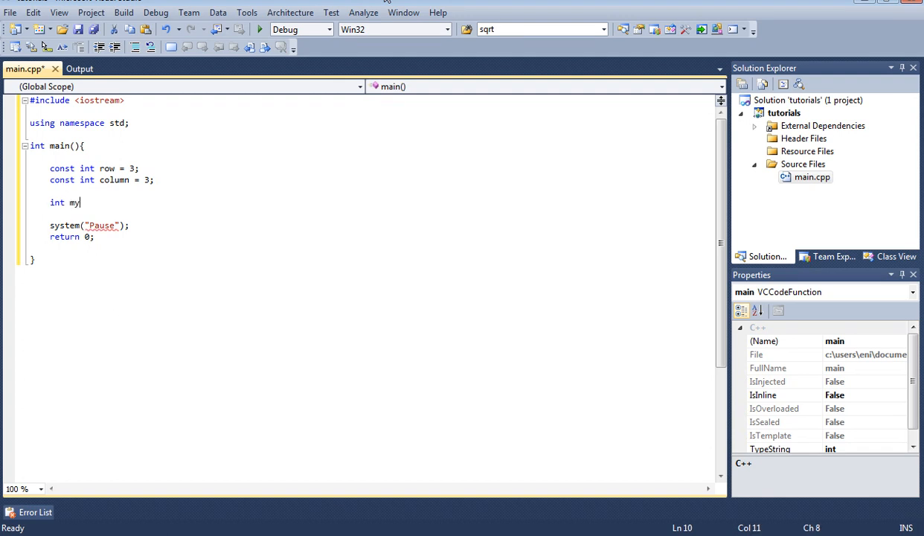
pyautogui.write('Array[]')
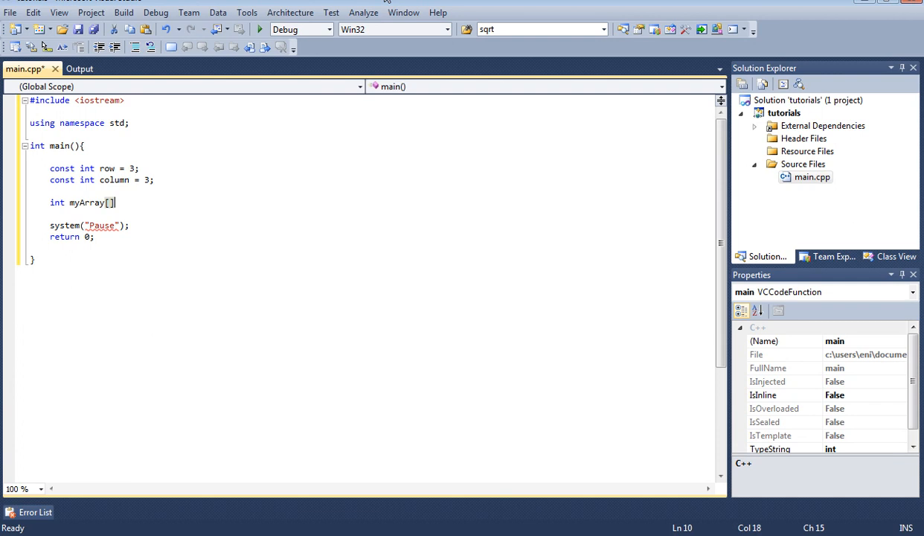
pyautogui.write('[];')
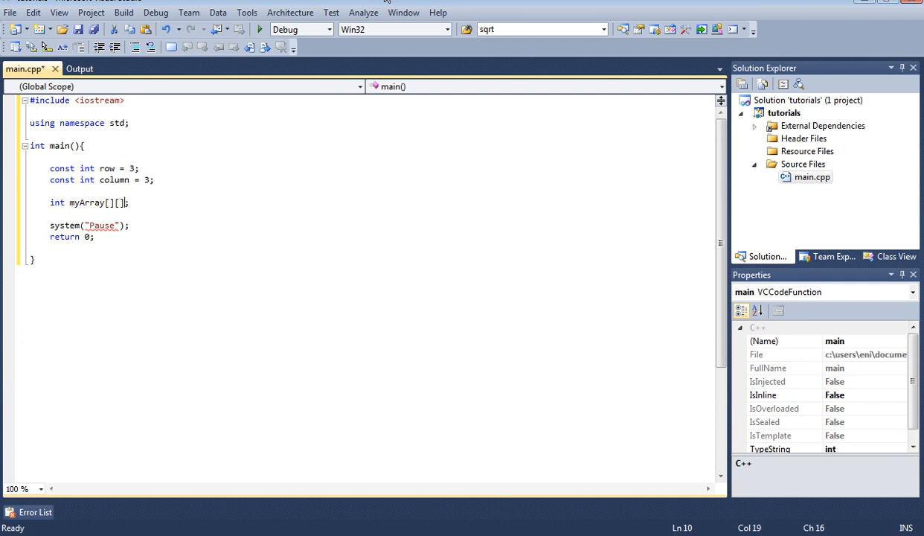
pyautogui.write('row')
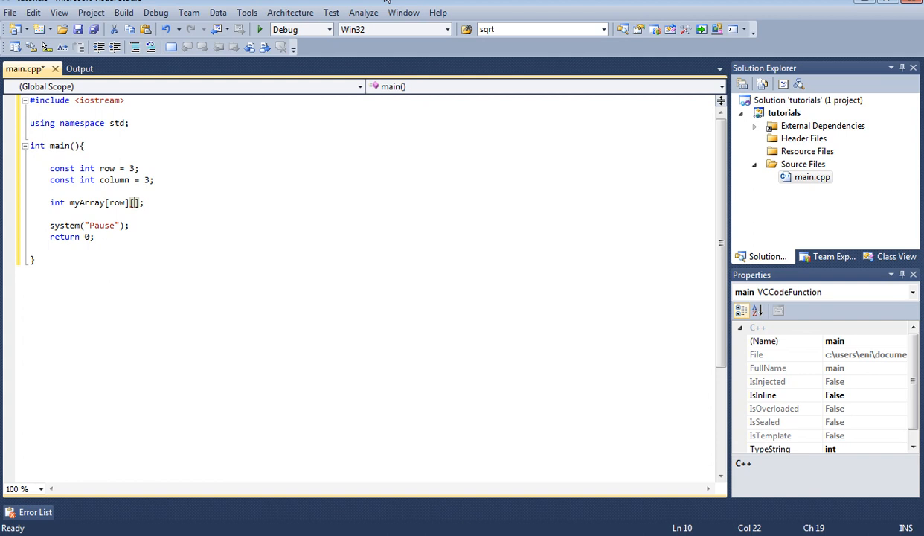
pyautogui.write('col')
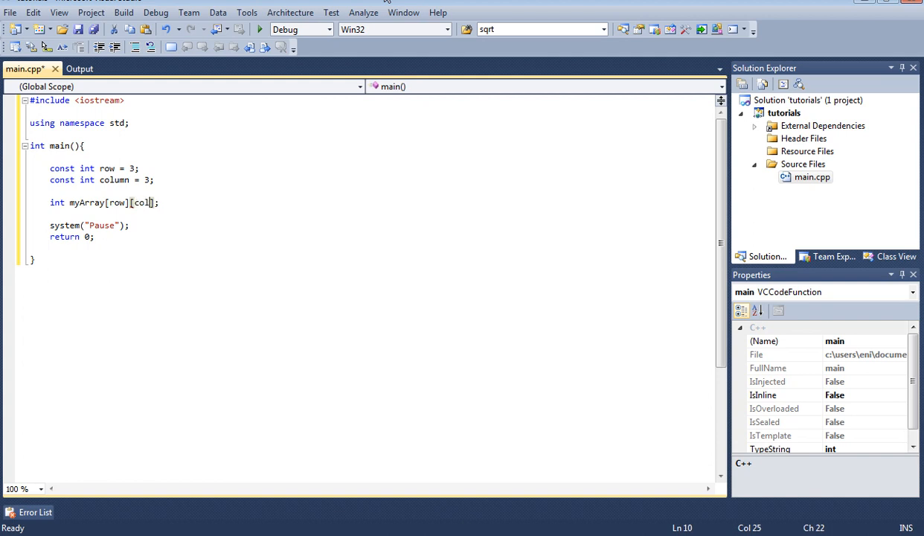
pyautogui.write('umn')
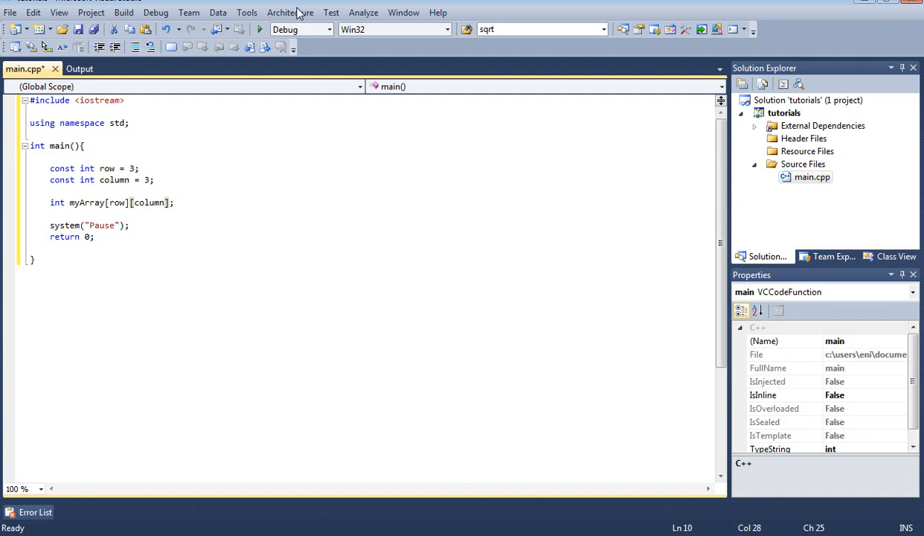
pyautogui.click(193, 202)
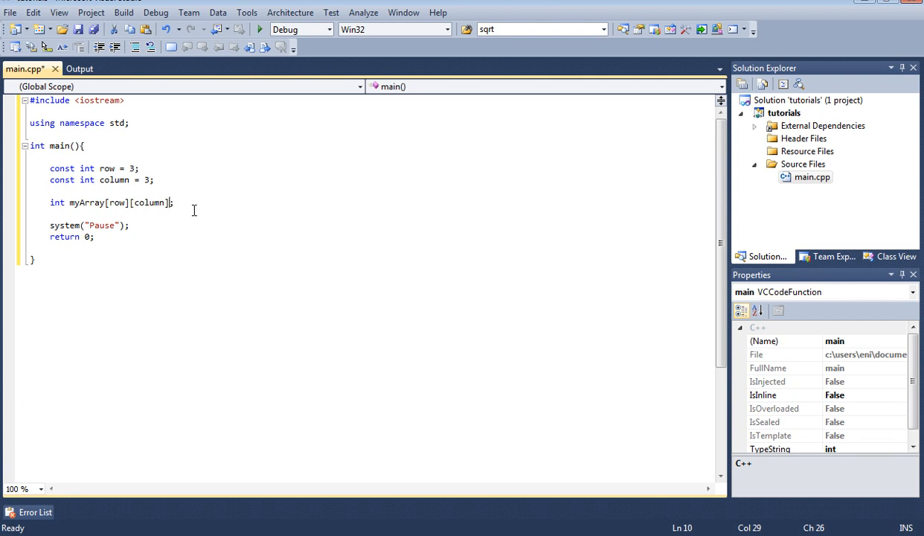
pyautogui.moveTo(246, 212)
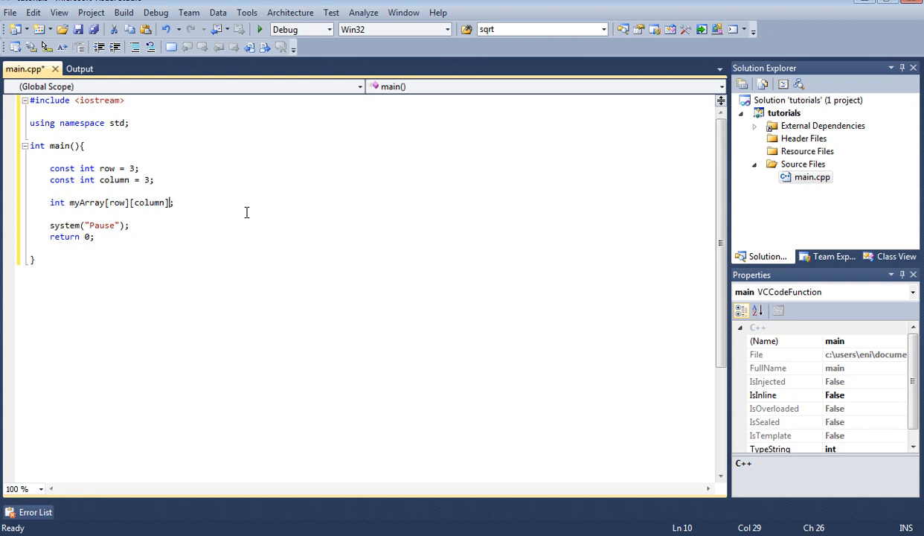
# - Start the myArray initializer with the first row {1, 2, 3}
pyautogui.press('Right')
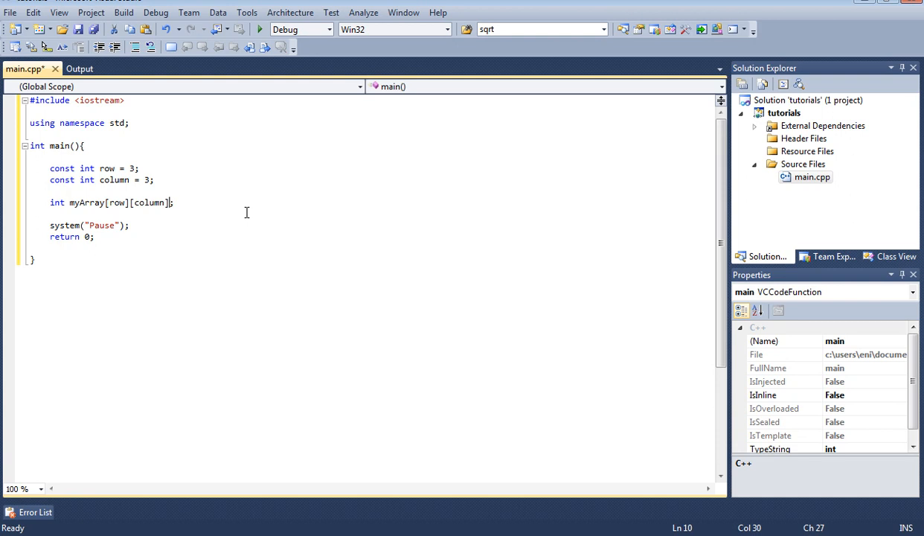
pyautogui.write('= {}')
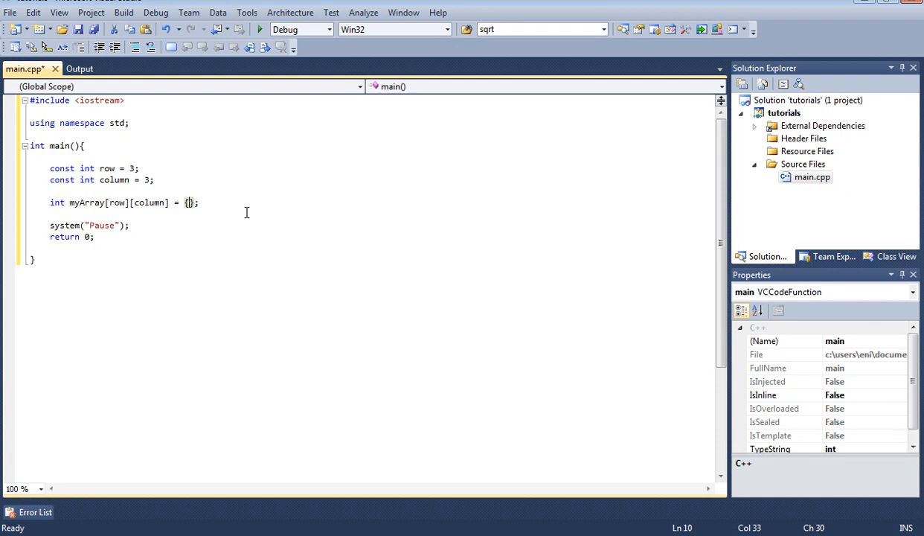
pyautogui.write('{')
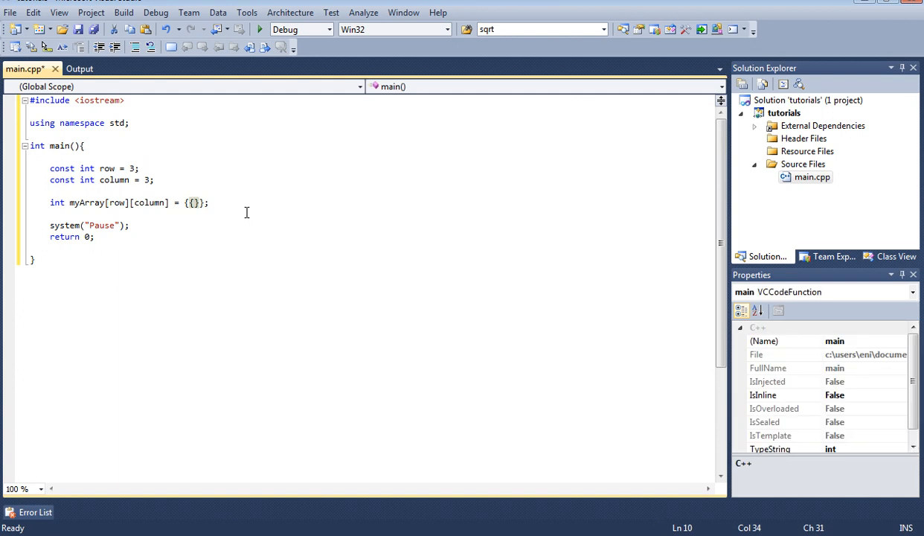
pyautogui.write('1.')
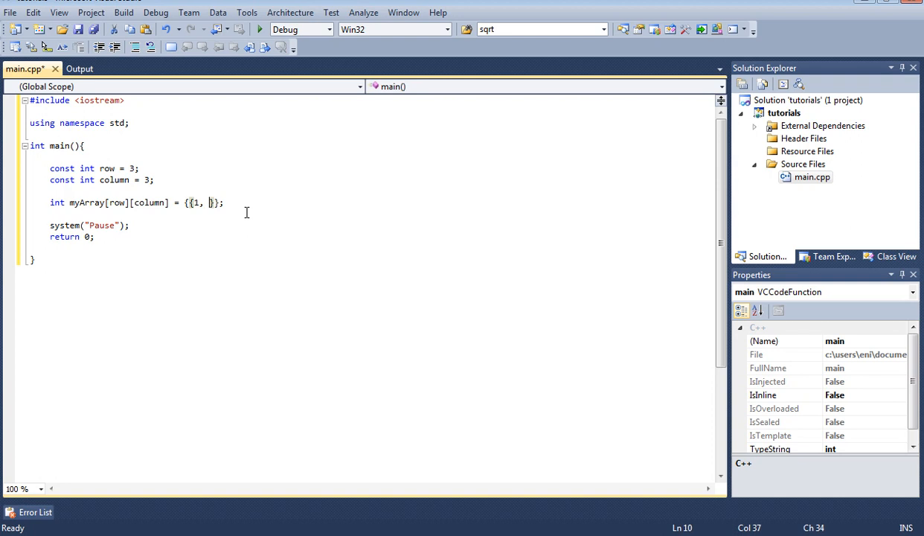
pyautogui.write('2, 3')
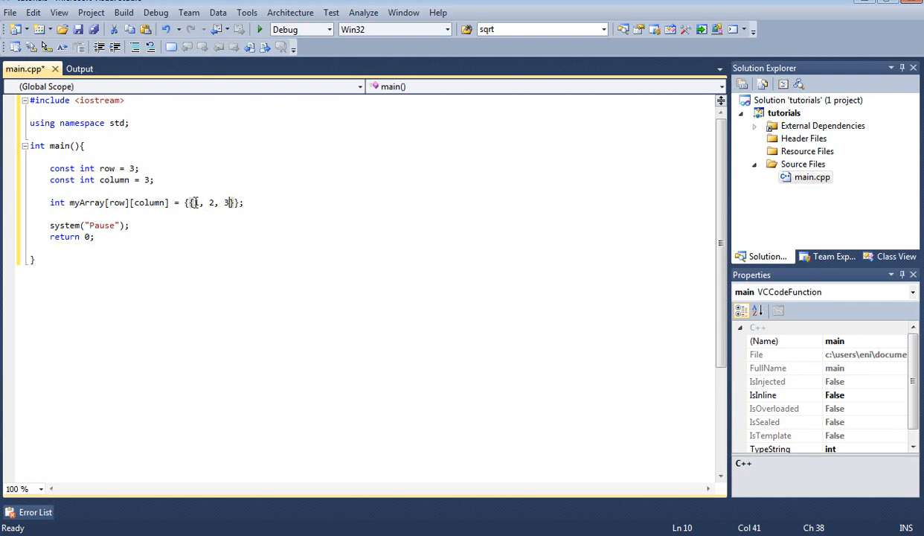
# - Add the rows {4, 5, 6} and {7, 8, 9} to complete the initializer
pyautogui.write('1')
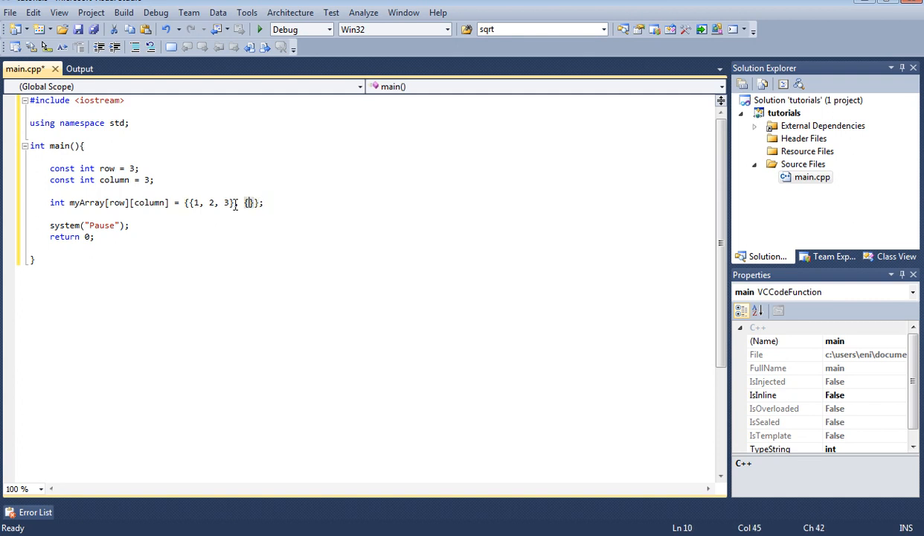
pyautogui.write('4')
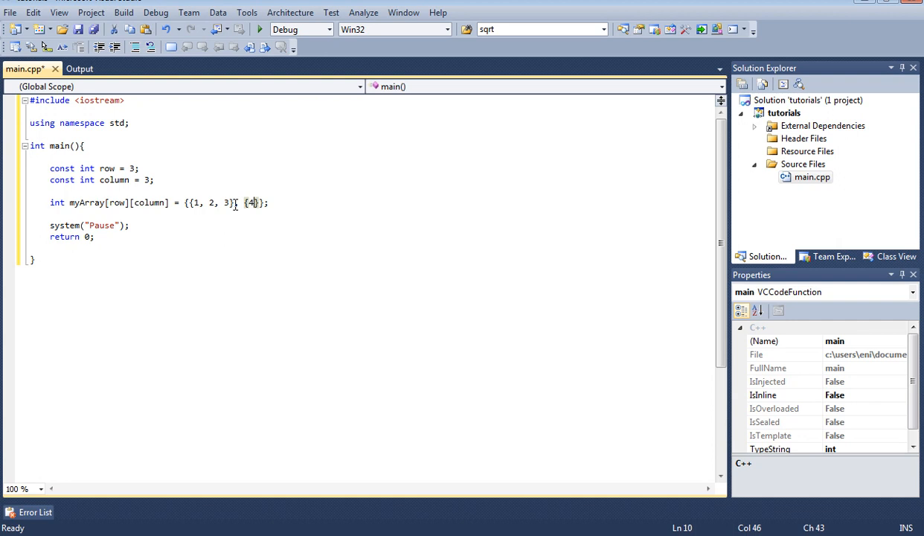
pyautogui.write(', 5')
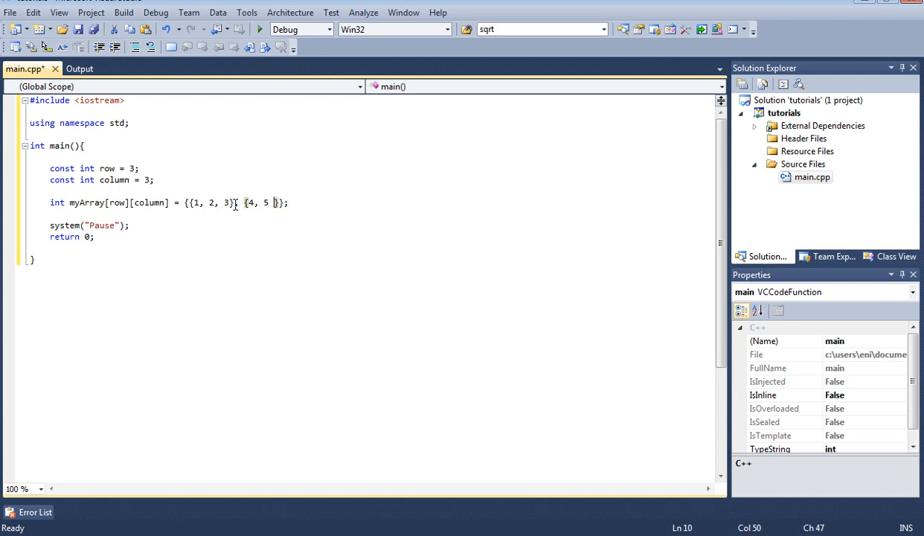
pyautogui.write('6}, {')
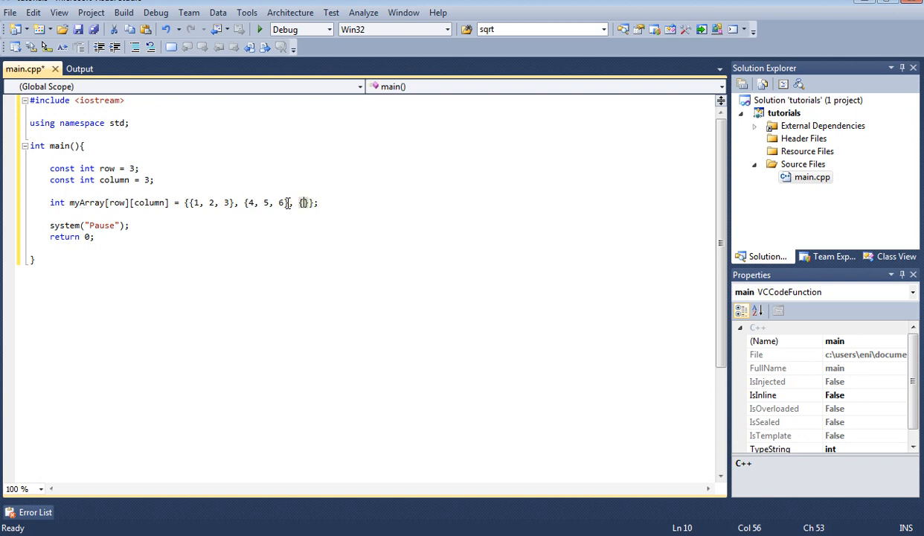
pyautogui.write('7, 8, 9')
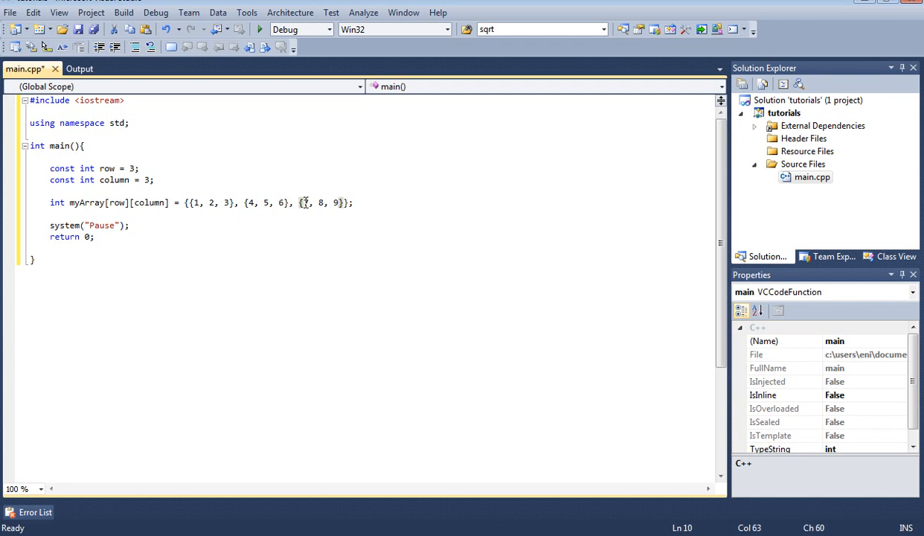
pyautogui.click(334, 202)
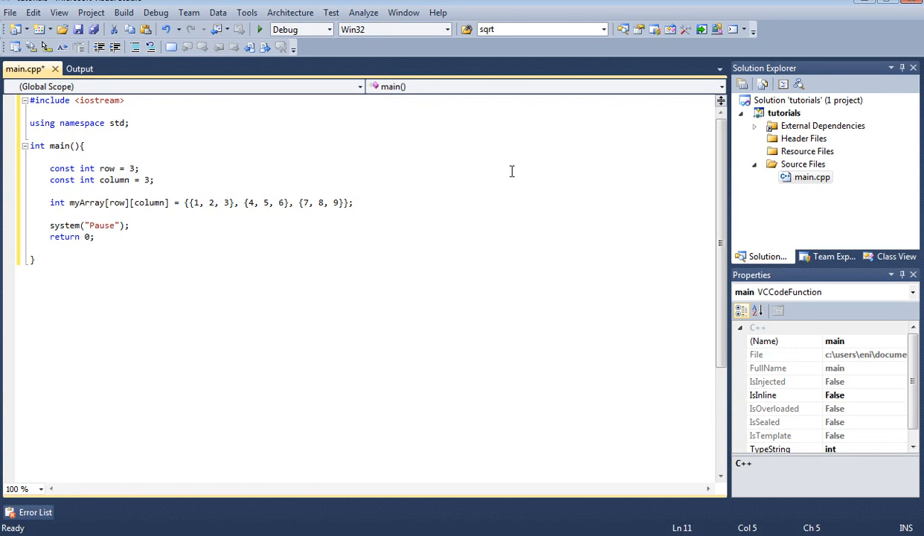
# - Insert blank lines after the myArray declaration, before system("Pause")
pyautogui.press('enter')
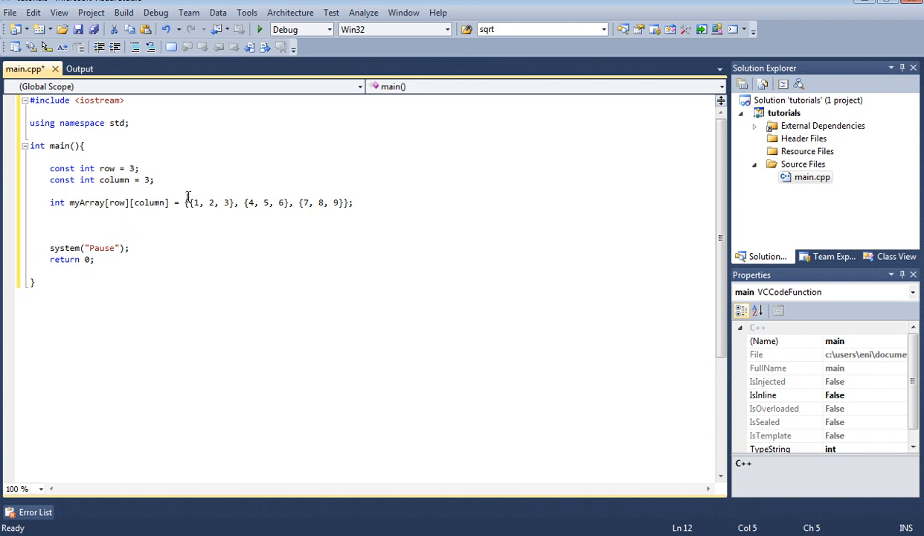
pyautogui.moveTo(457, 170)
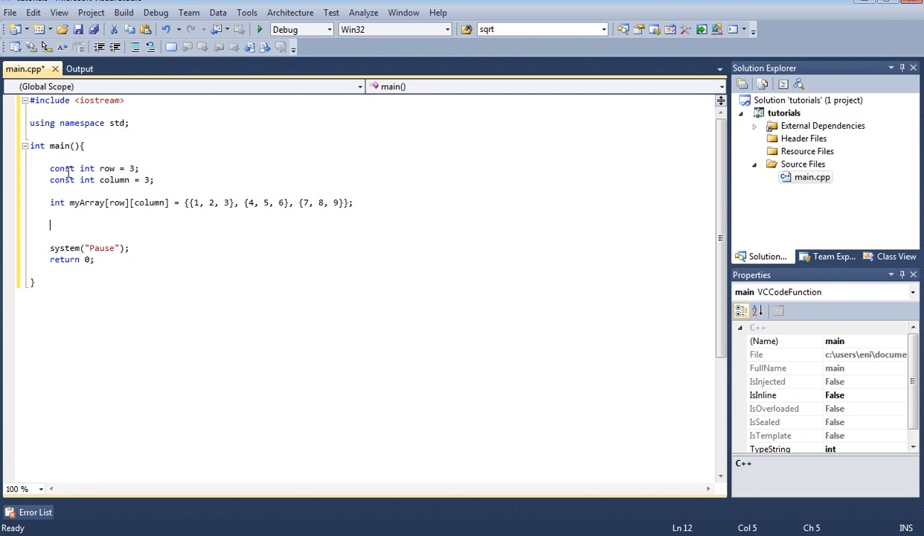
pyautogui.moveTo(617, 262)
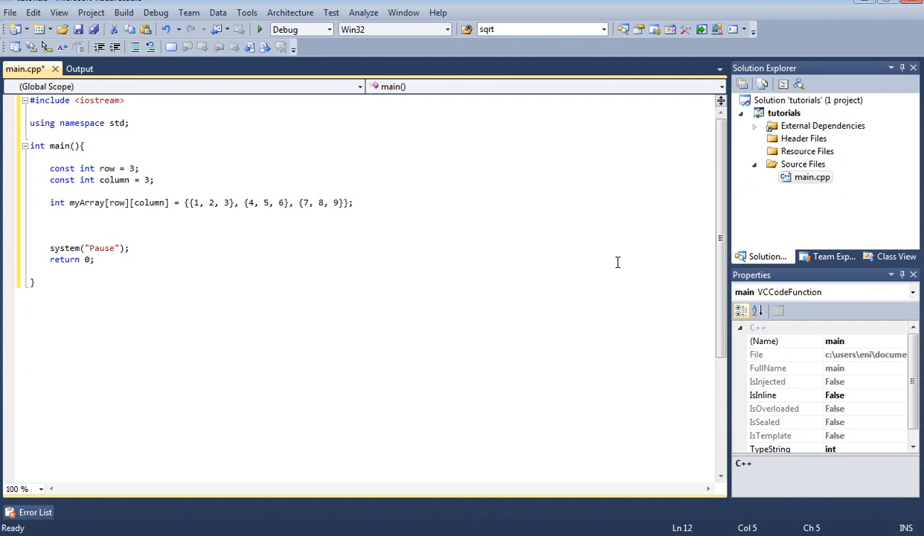
# - Write cout << myArray[0][1] << endl; on the blank line
pyautogui.write('cout <<')
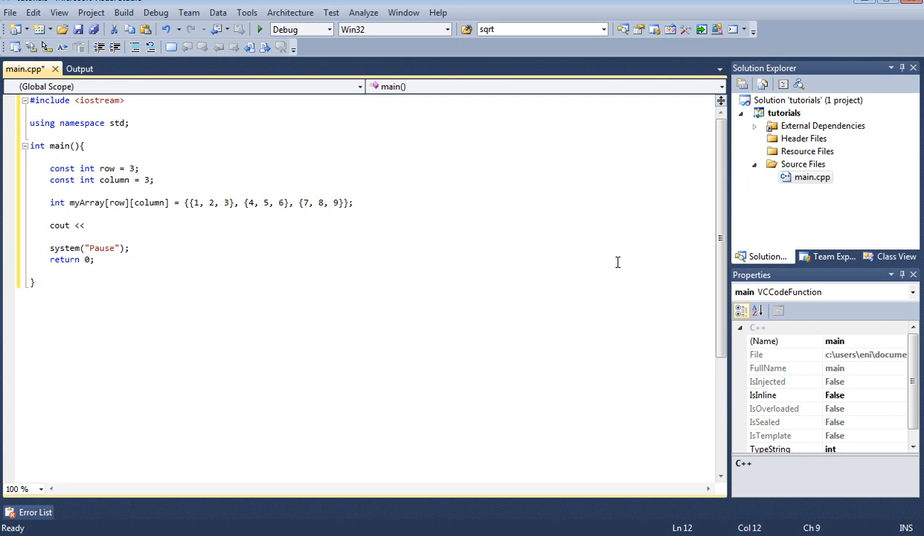
pyautogui.write('my')
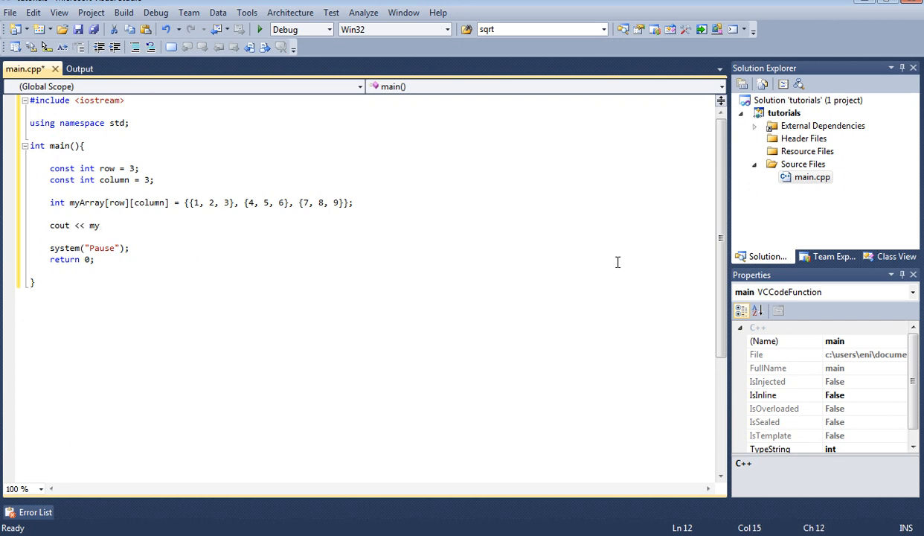
pyautogui.write('Array')
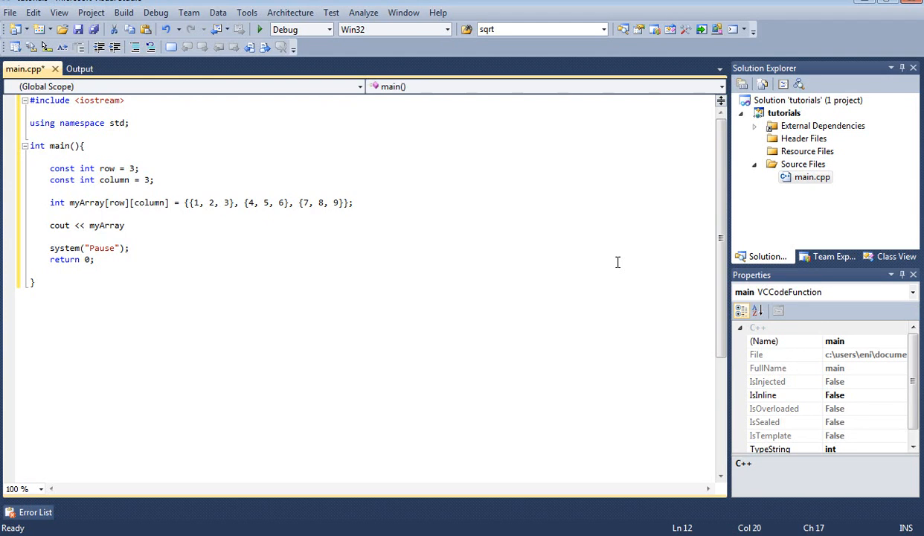
pyautogui.write('[][] << endl;')
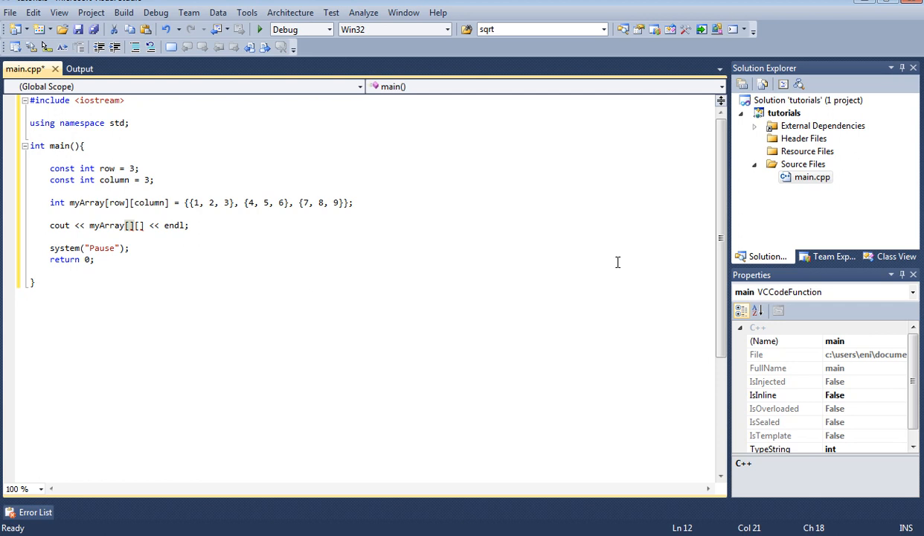
pyautogui.write('0')
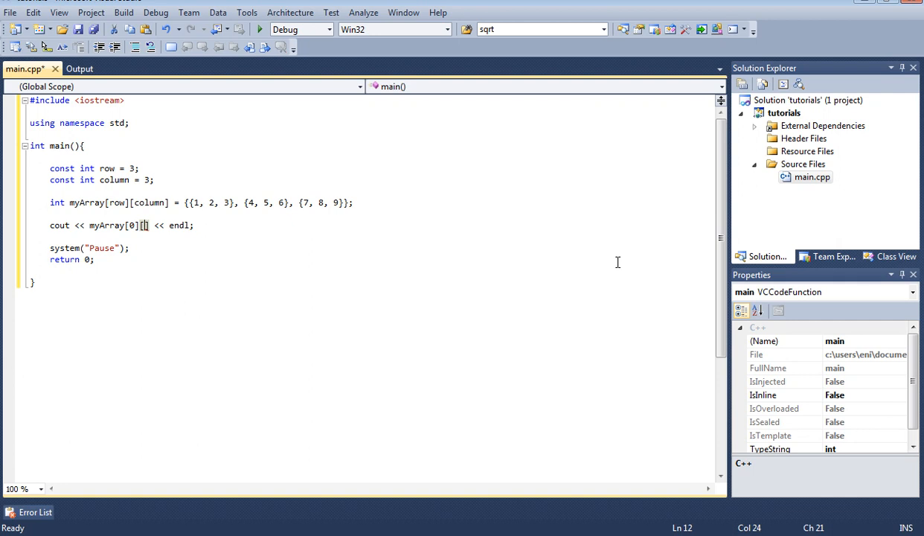
pyautogui.write('1')
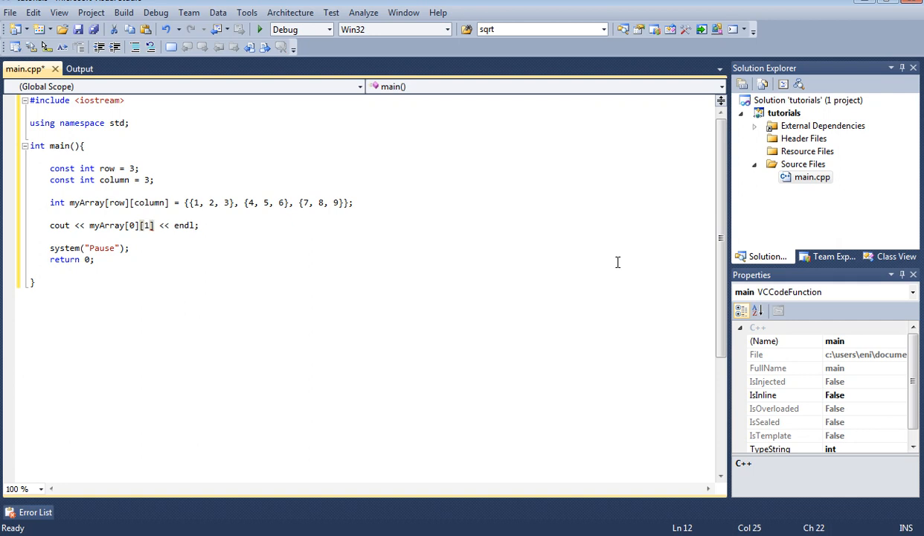
pyautogui.moveTo(407, 195)
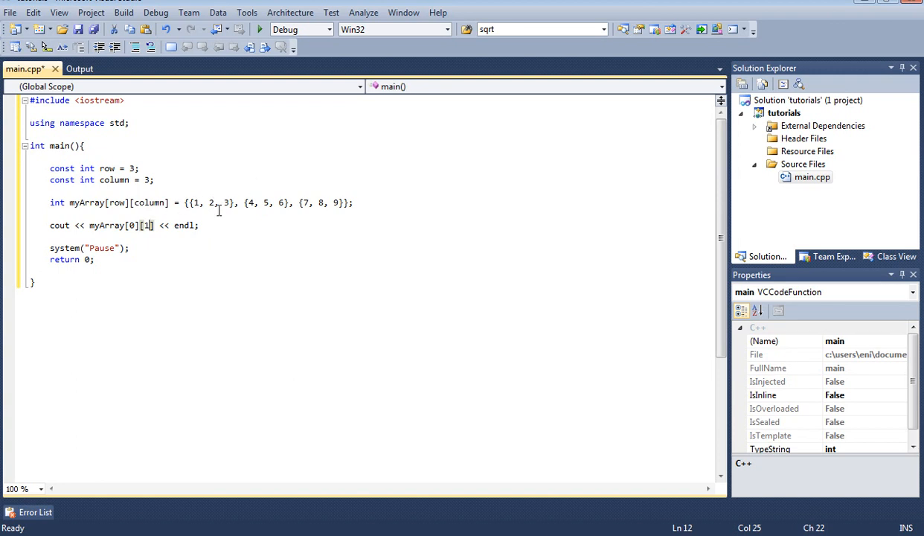
pyautogui.moveTo(395, 160)
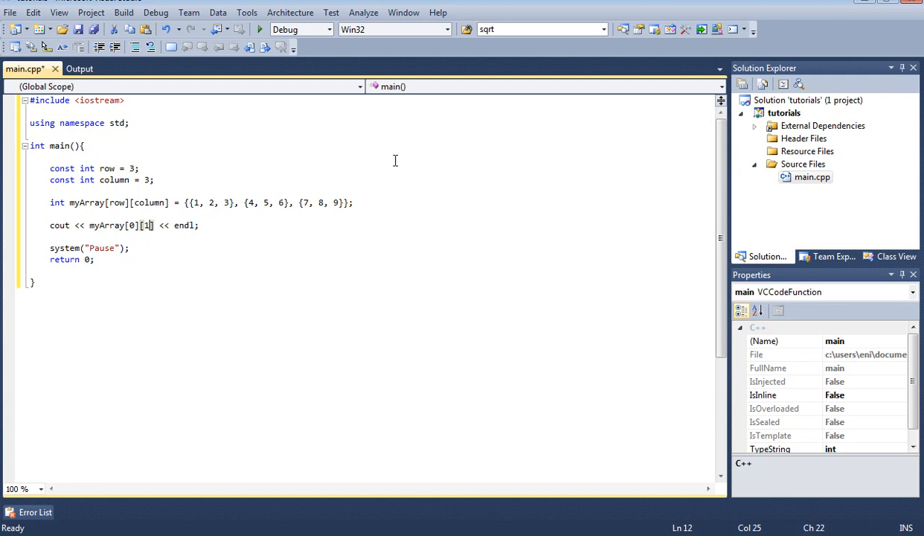
# - Build the tutorials solution (1 succeeded, 0 failed) and return to main.cpp
pyautogui.click(260, 29)
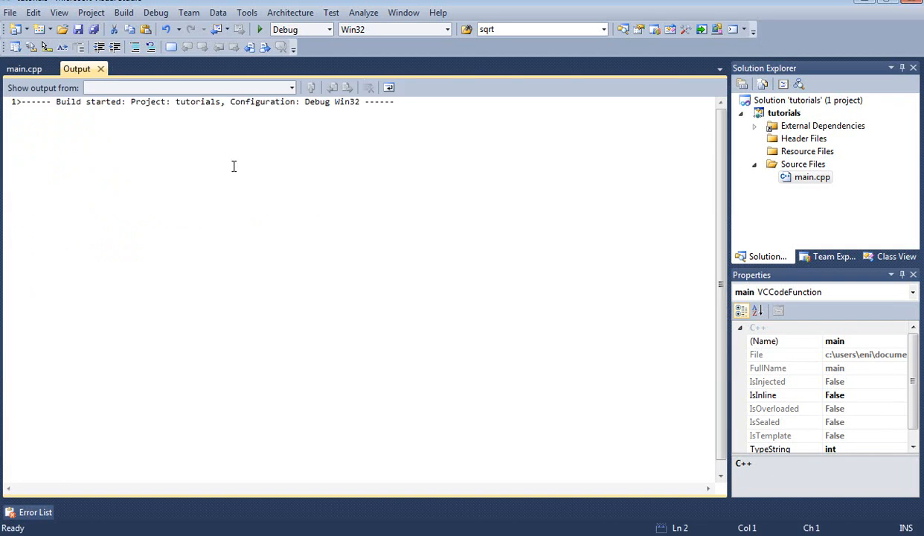
pyautogui.click(186, 87)
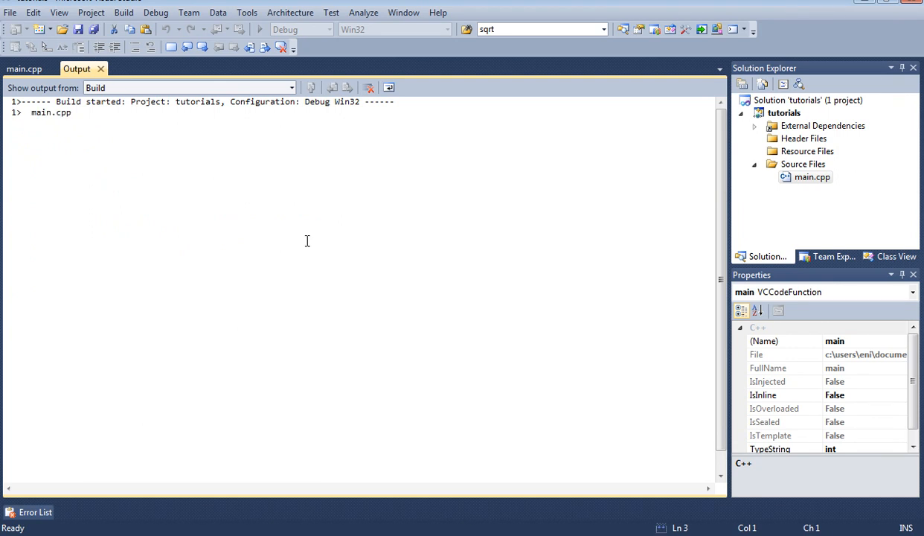
pyautogui.moveTo(300, 231)
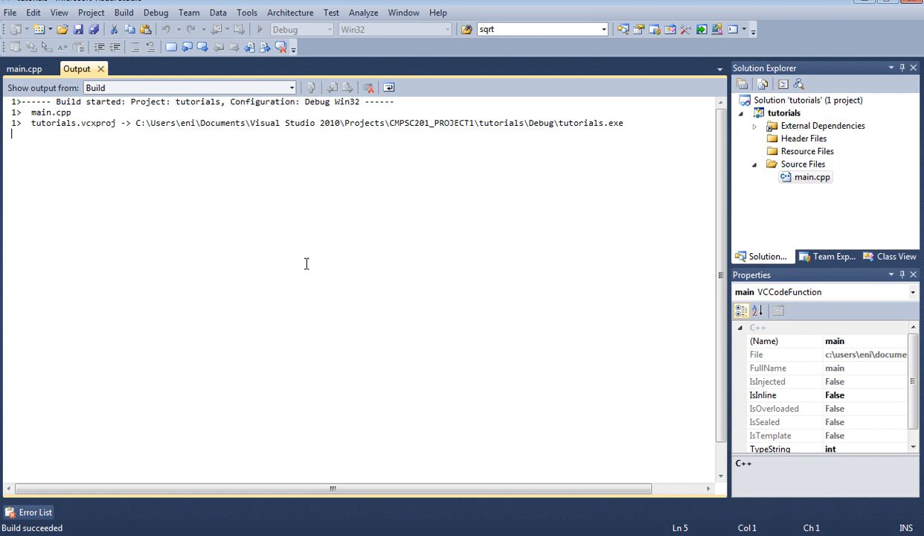
pyautogui.click(258, 29)
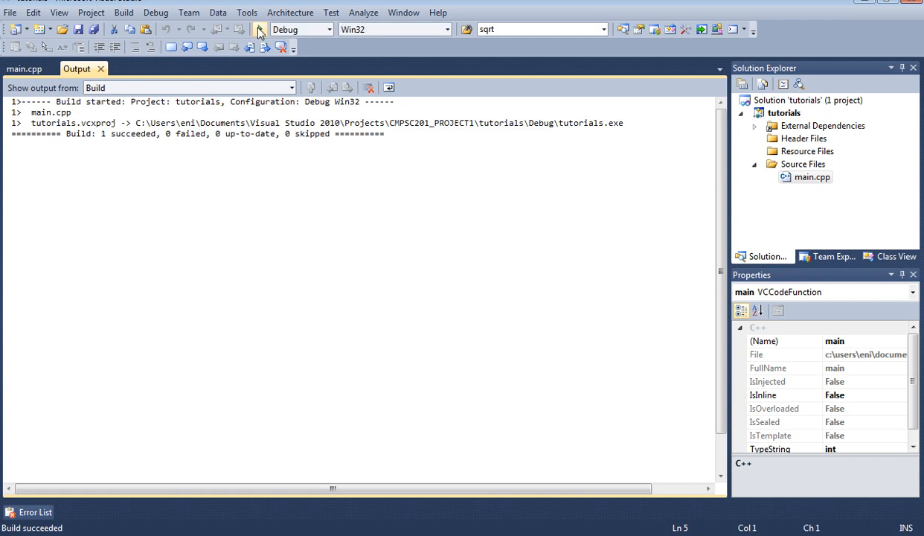
pyautogui.click(260, 29)
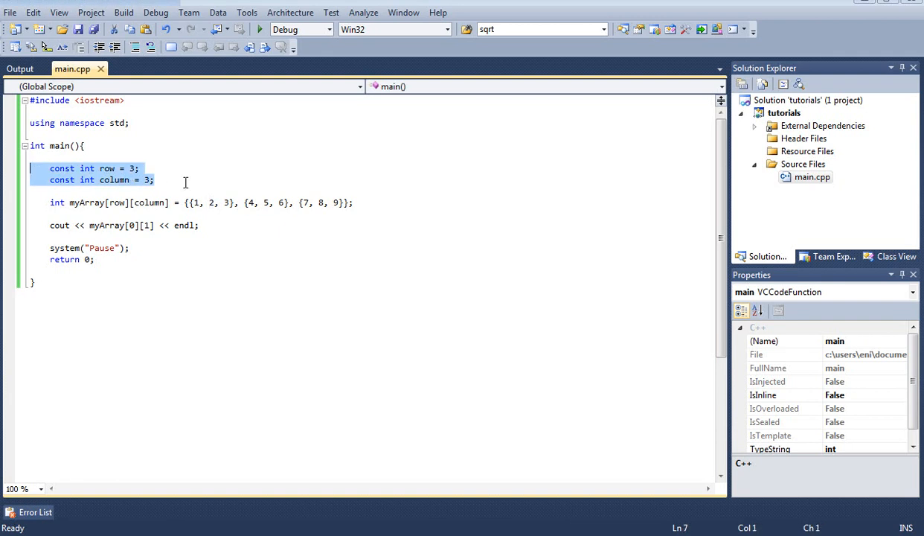
pyautogui.click(147, 179)
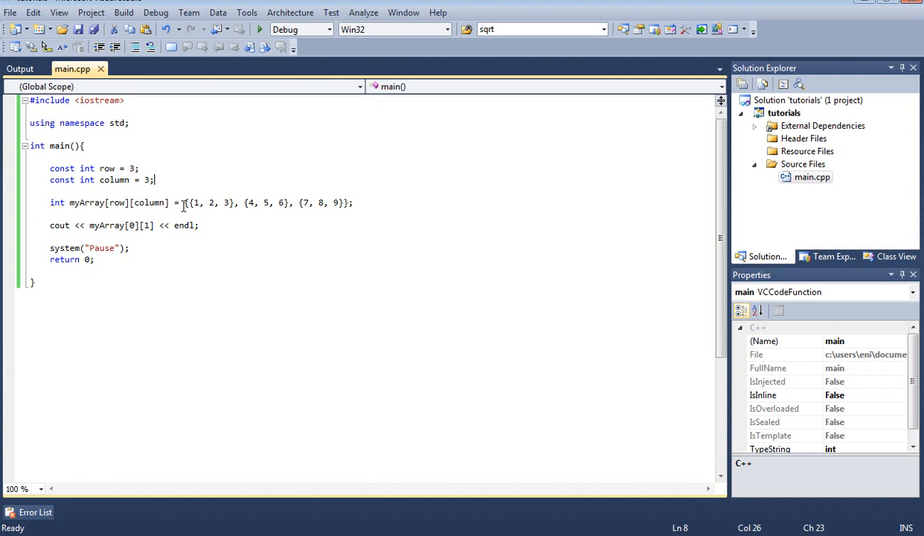
pyautogui.moveTo(195, 203)
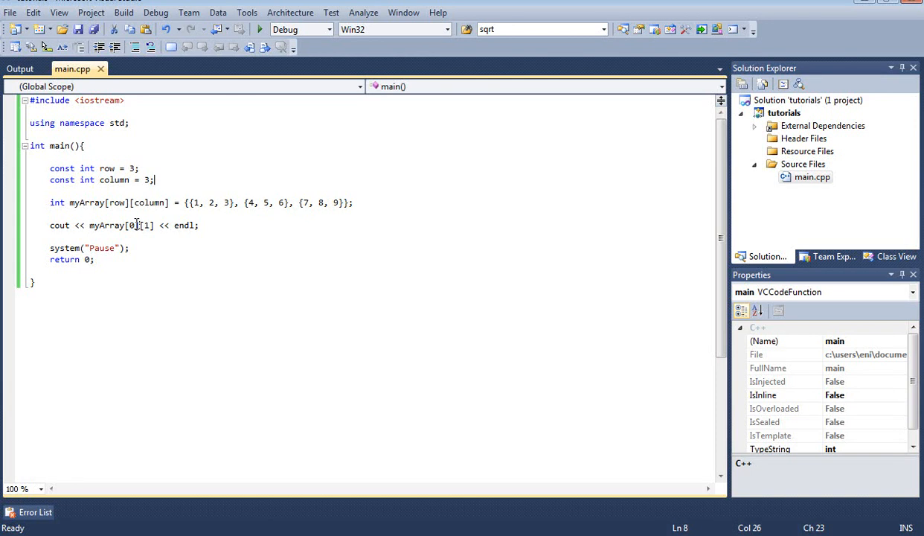
pyautogui.moveTo(226, 192)
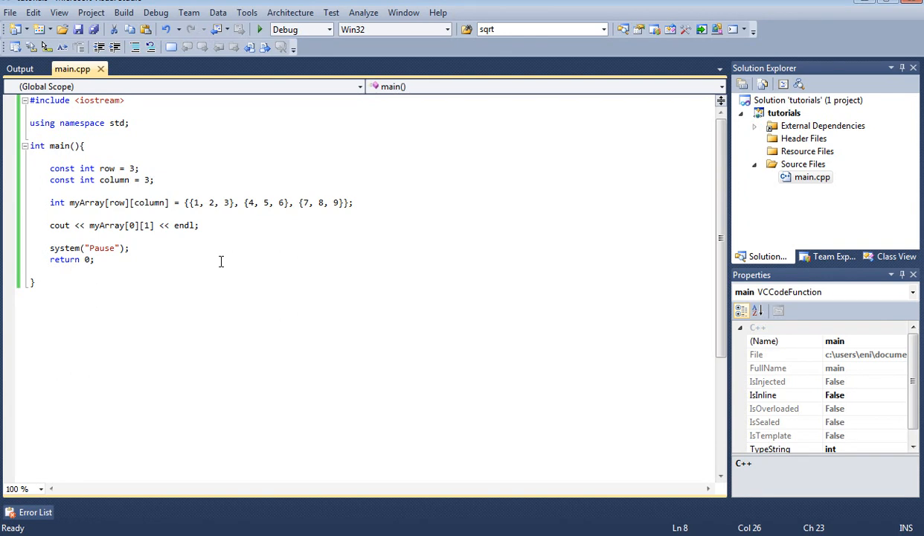
pyautogui.moveTo(222, 224)
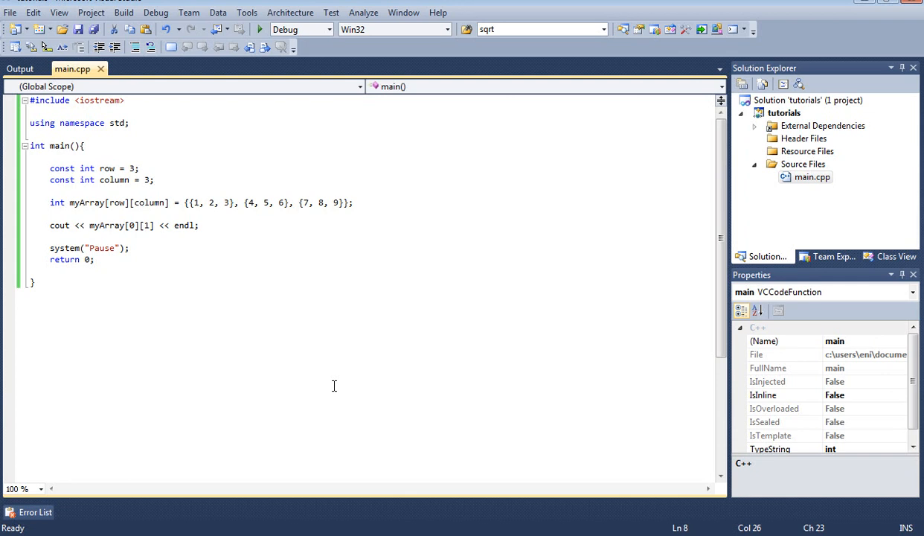
pyautogui.click(154, 180)
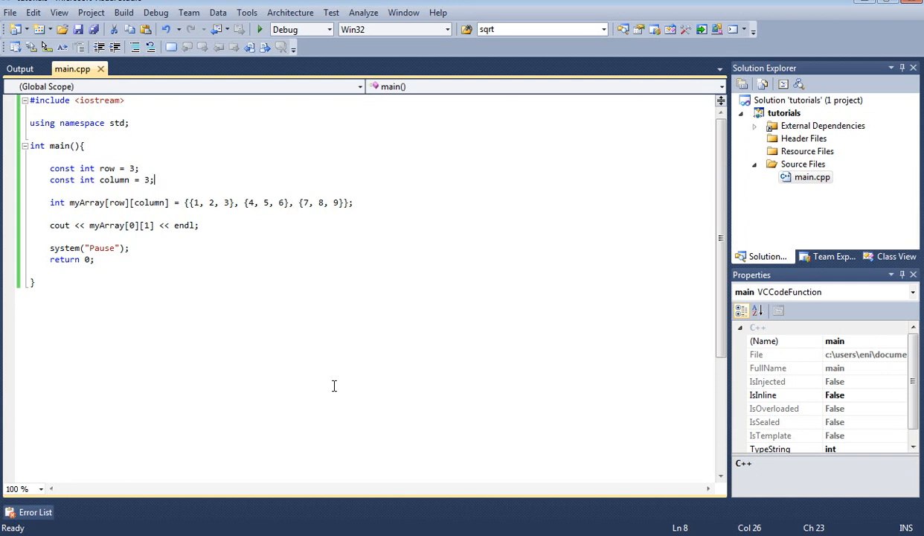